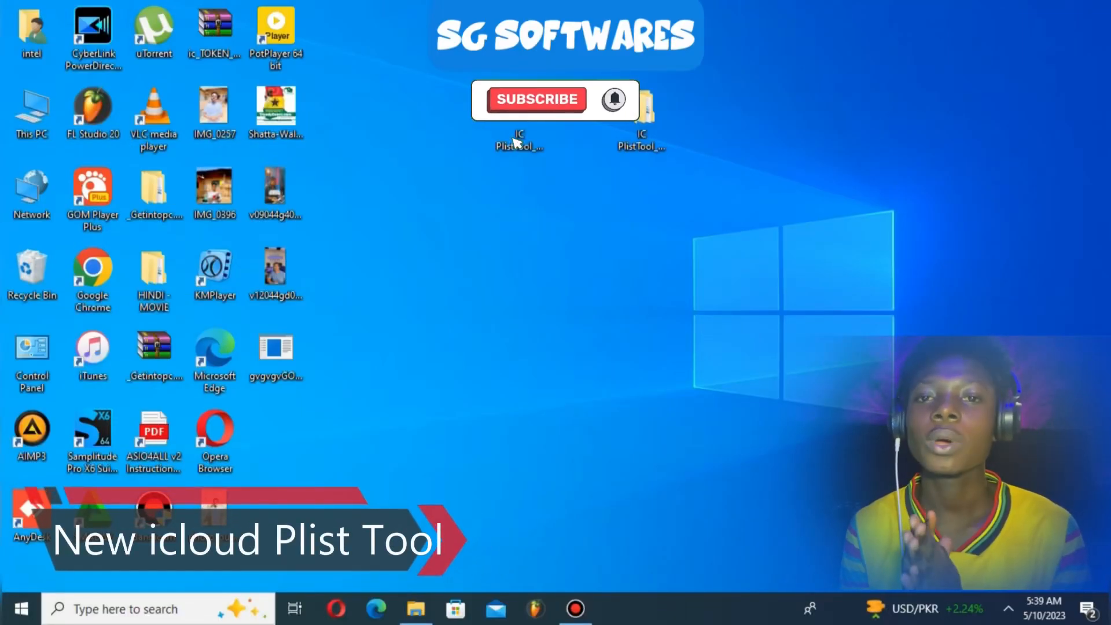
Open IC PlistTool_WIN, then its IC PlistTool folder, and select the IC PlistTool application
left_click(537, 99)
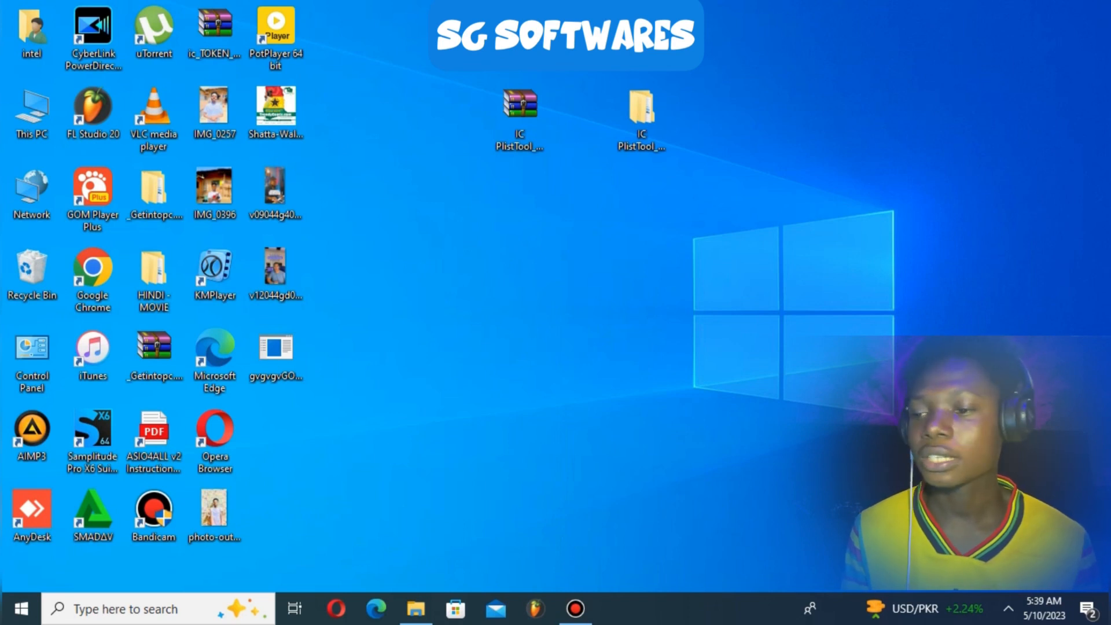
left_click(518, 117)
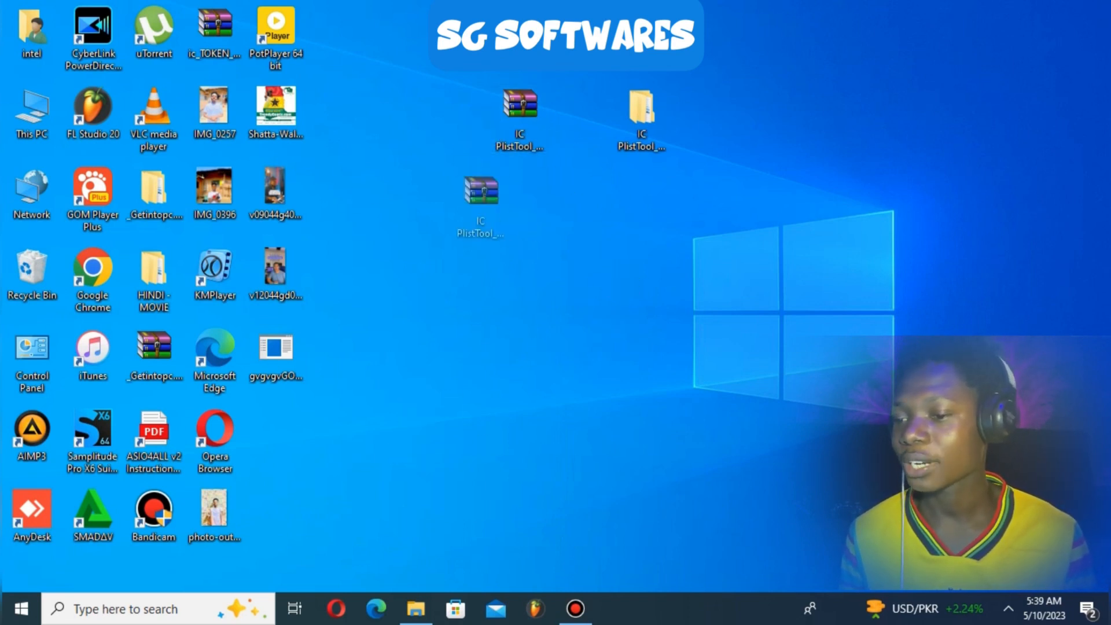
left_click(519, 114)
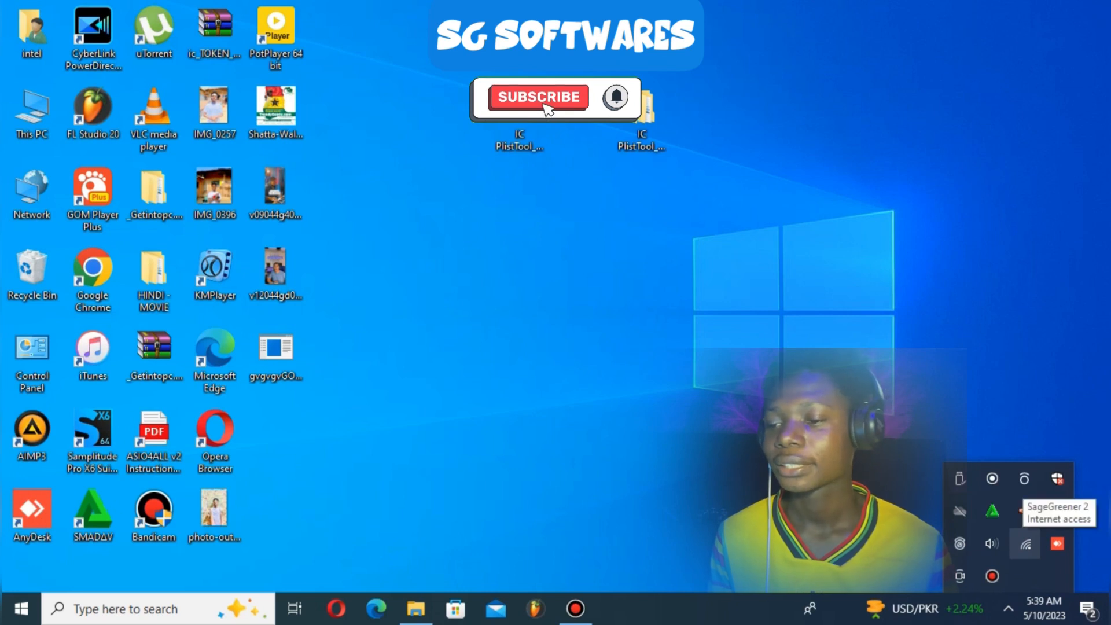
left_click(538, 97)
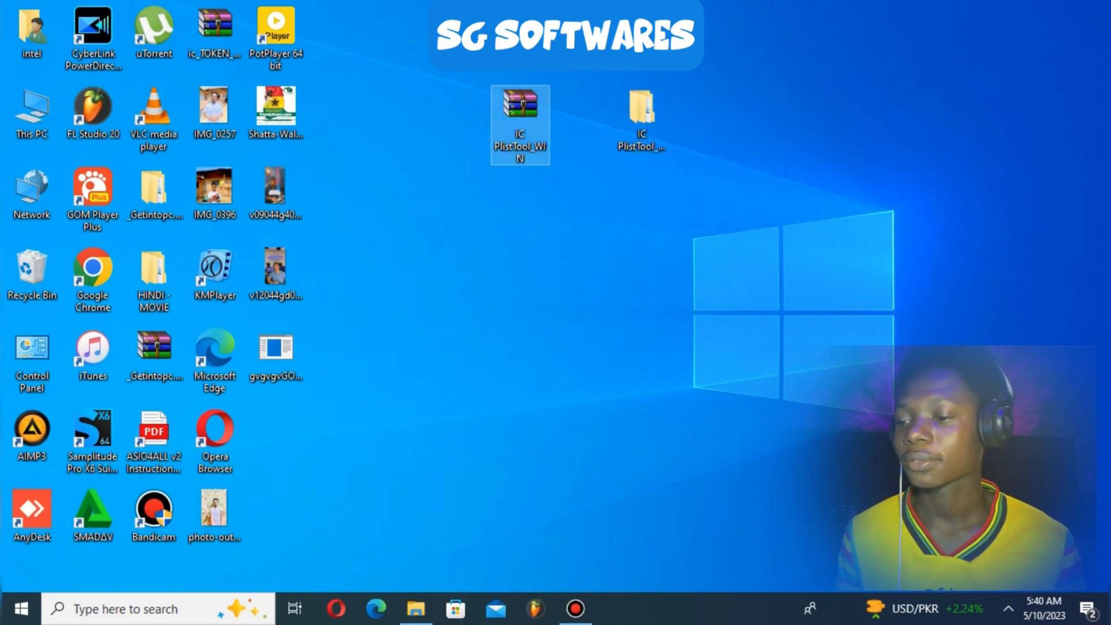
double_click(519, 124)
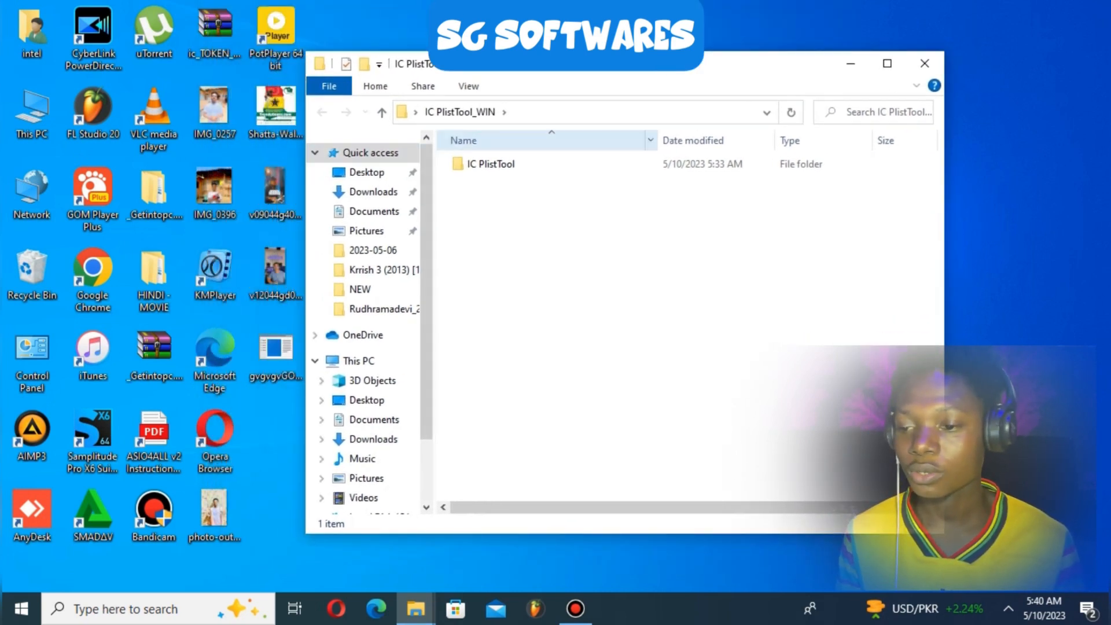
double_click(490, 164)
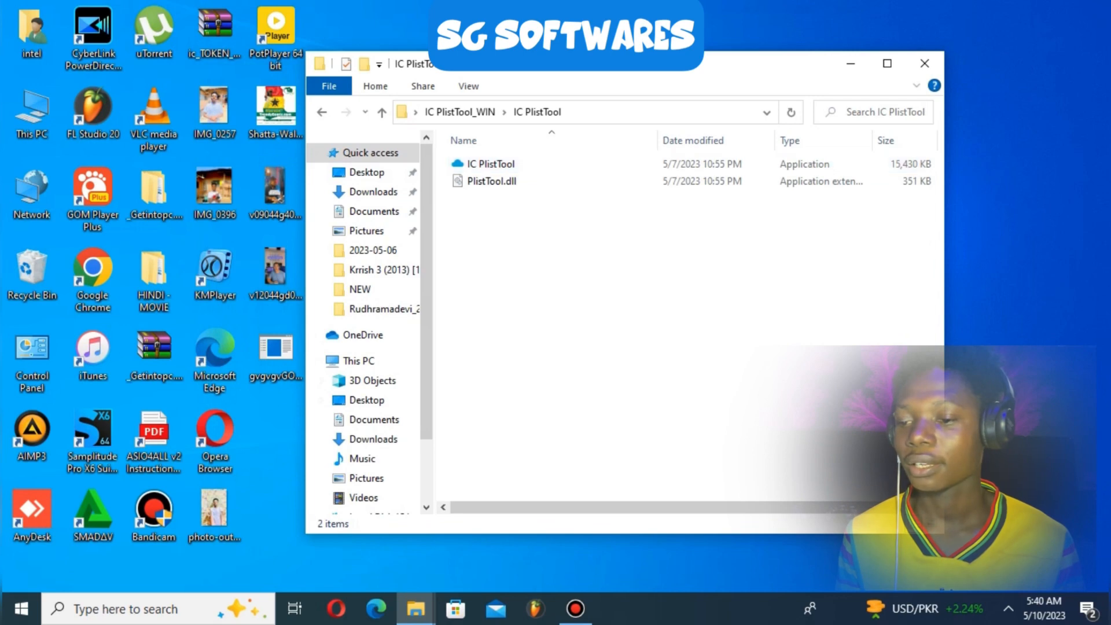
left_click(489, 164)
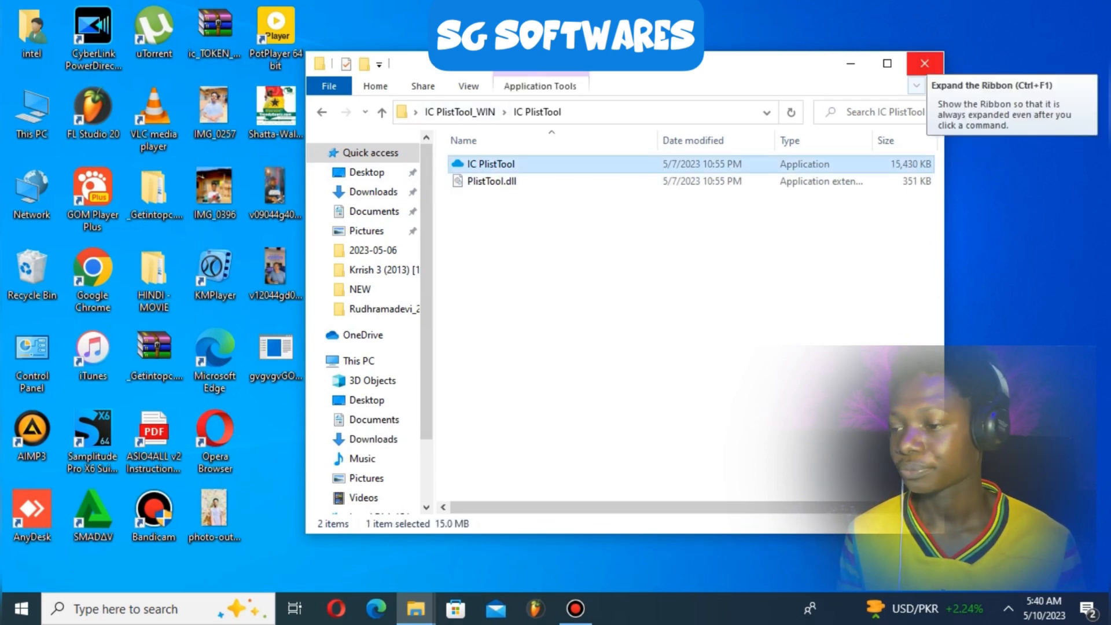
Close the File Explorer window to return to the Windows desktop
left_click(924, 63)
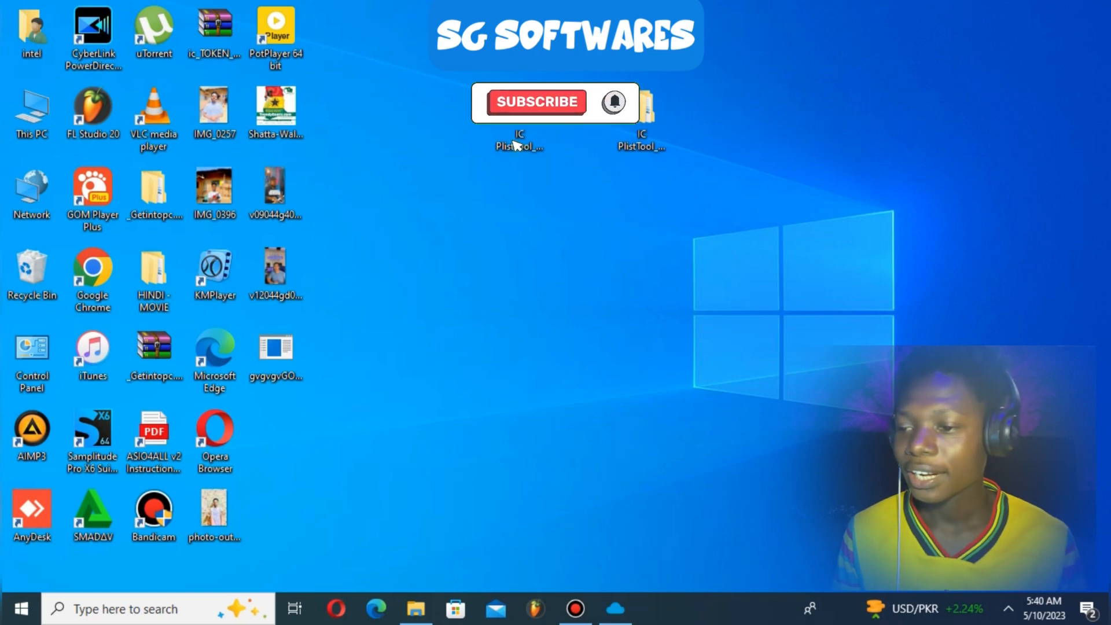
left_click(537, 102)
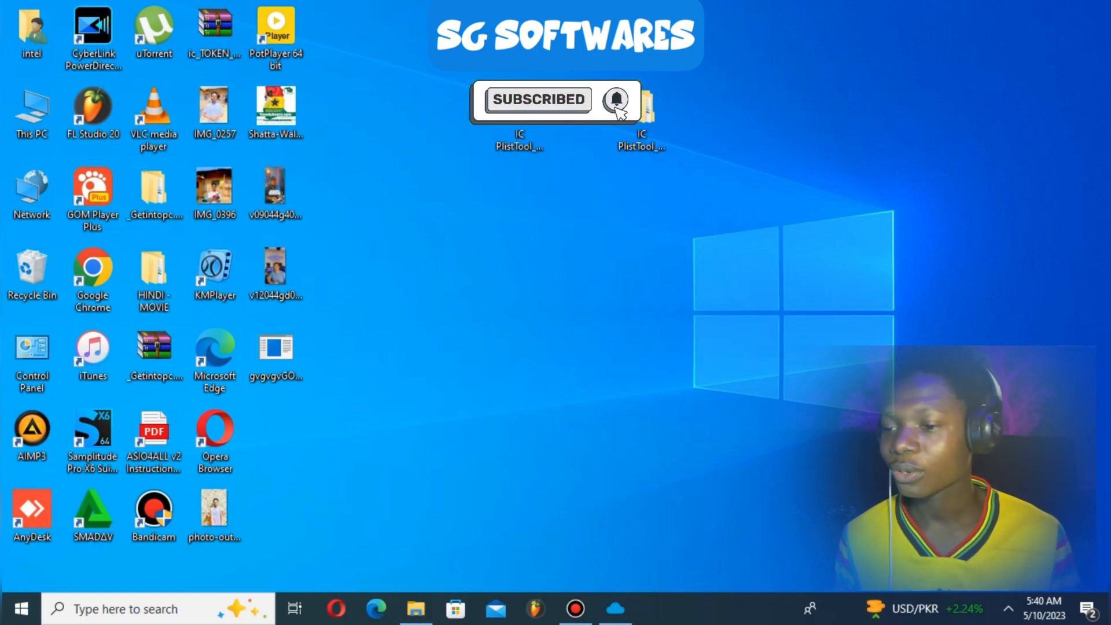
Launch IC PlistTool 2.0 to show its empty Model, SN, IMEI and UDID fields
double_click(519, 107)
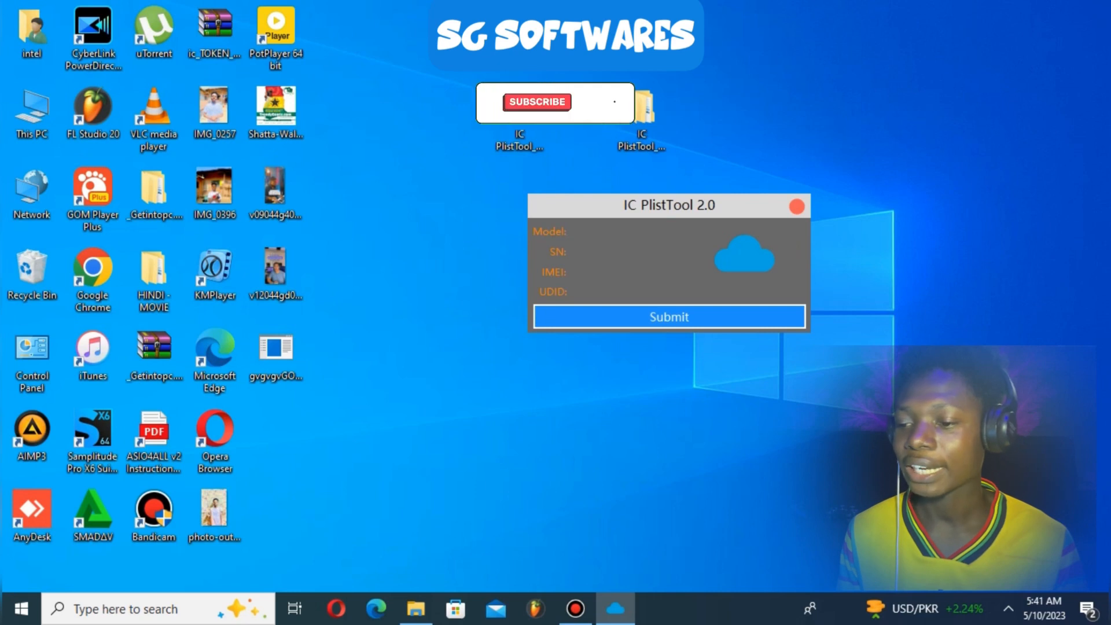
left_click(536, 102)
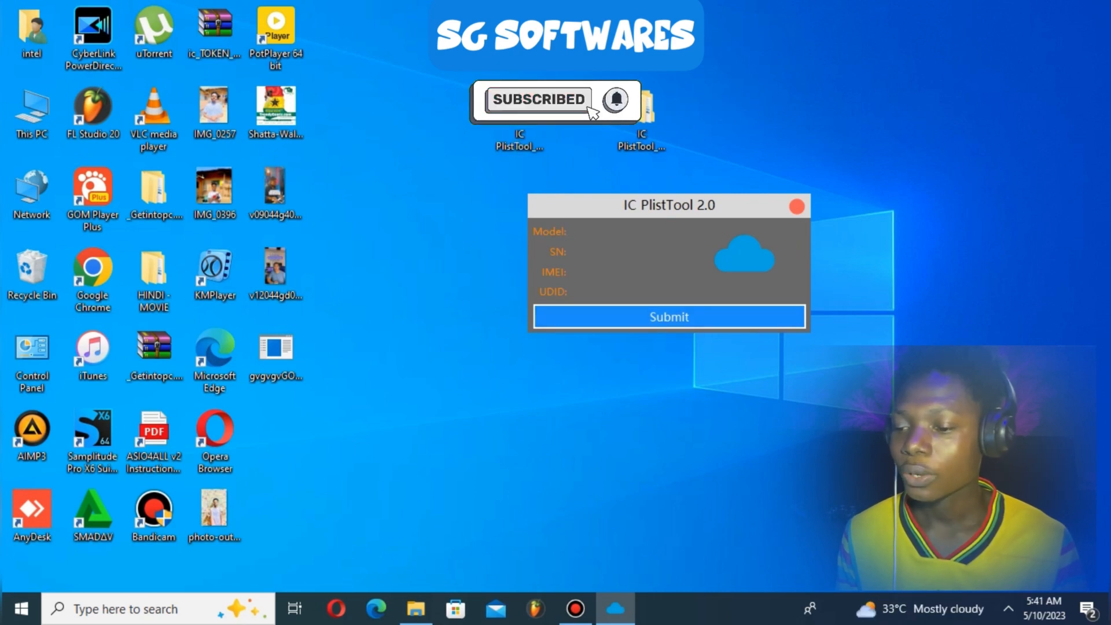